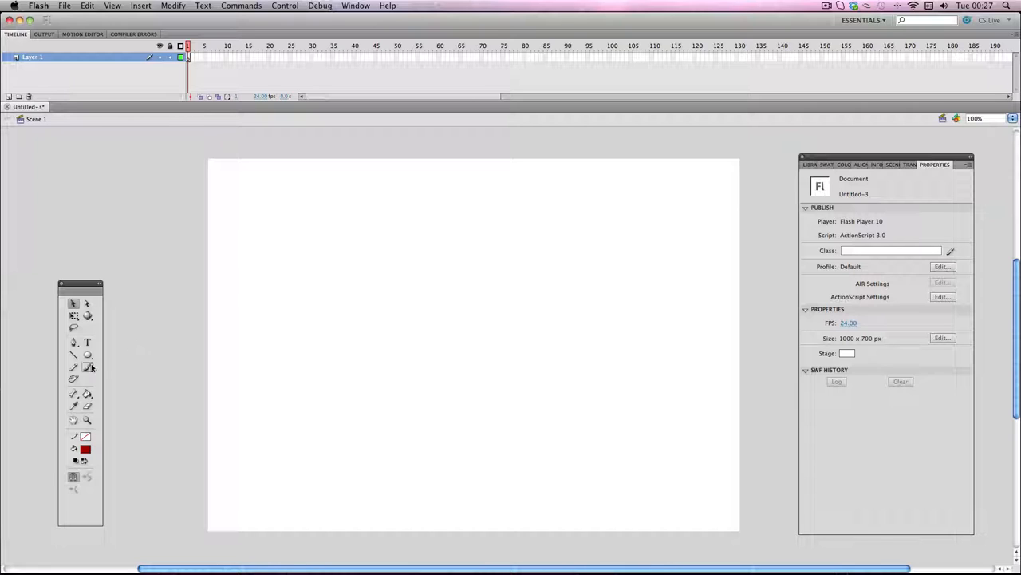
- Paint a first large red brush curve on the stage with the default brush settings
left_click(88, 367)
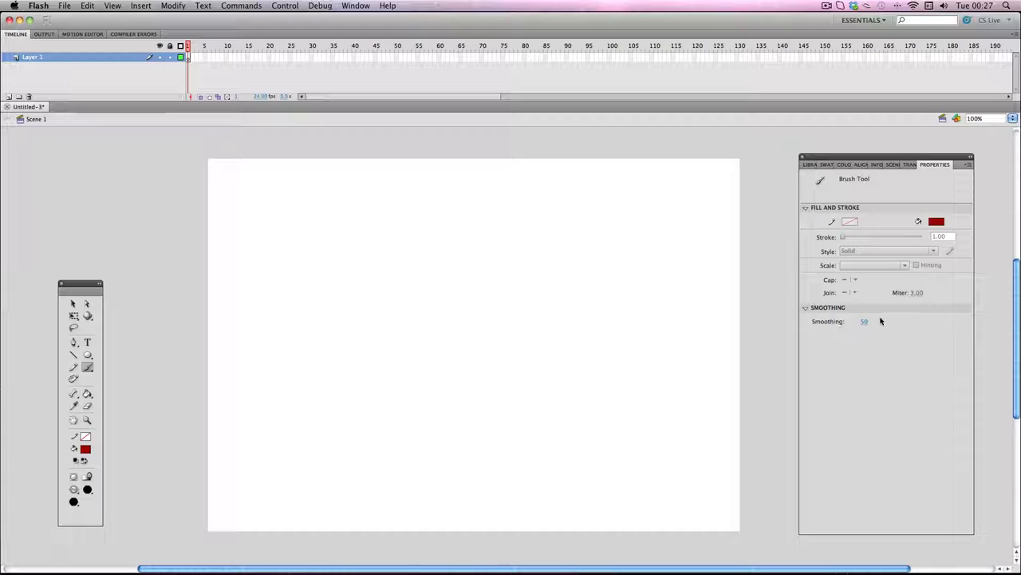
left_click(415, 321)
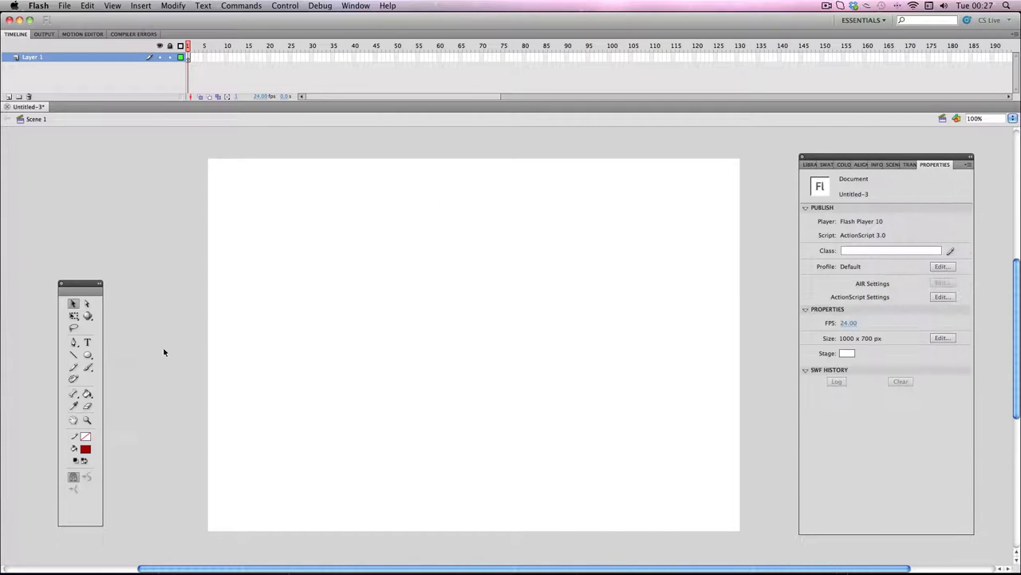
left_click(86, 367)
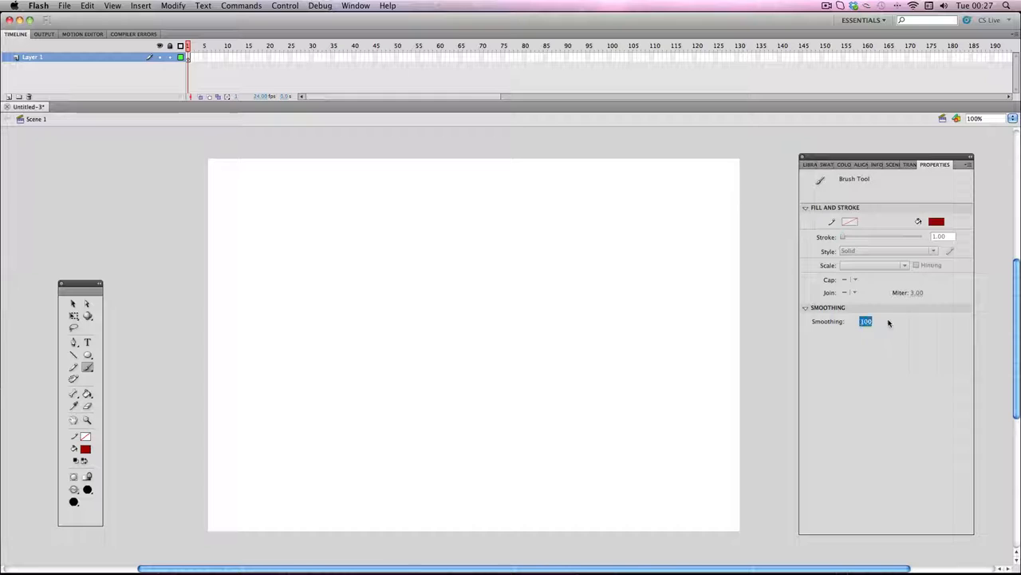
left_click_drag(259, 311, 434, 495)
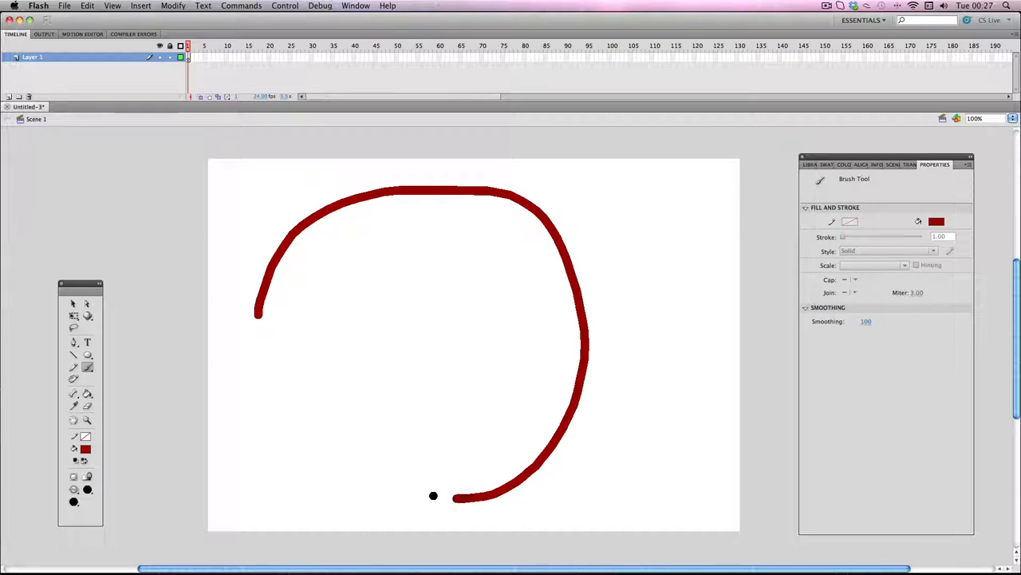
left_click_drag(434, 495, 447, 351)
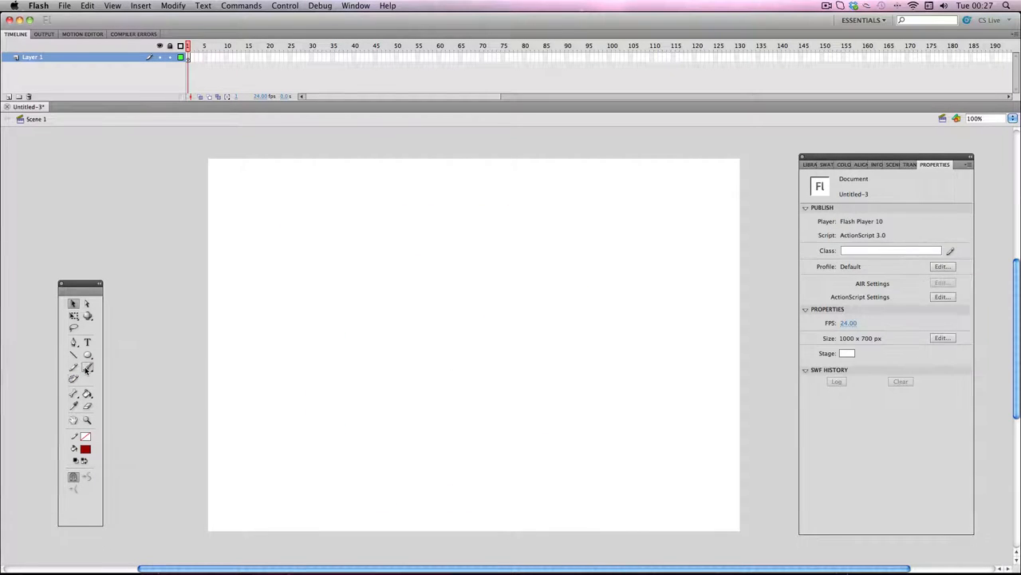
- Adjust brush size and Smoothing, then paint a thick dark-red spiral winding inward to the centre
left_click(87, 367)
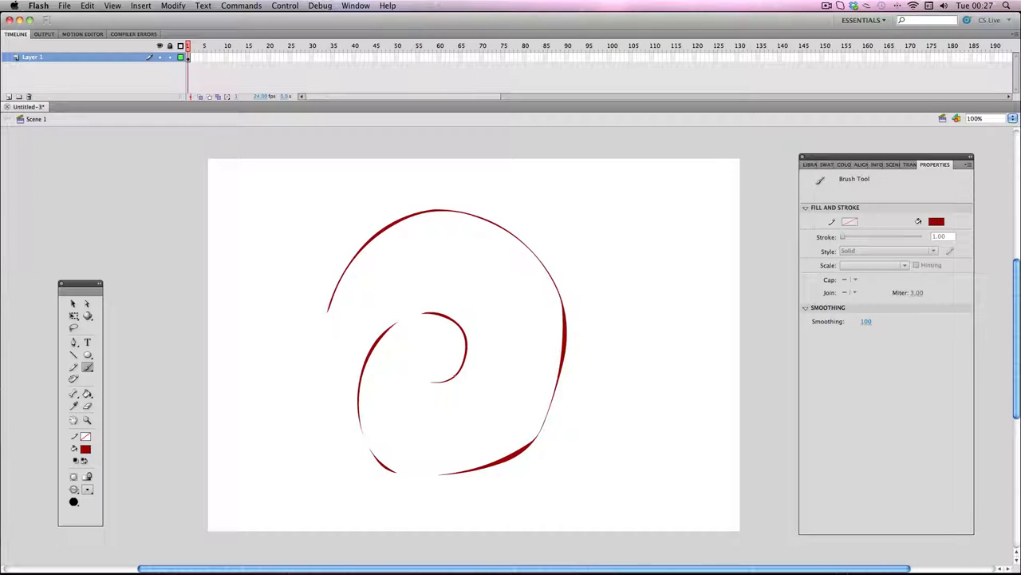
mouse_move(73, 303)
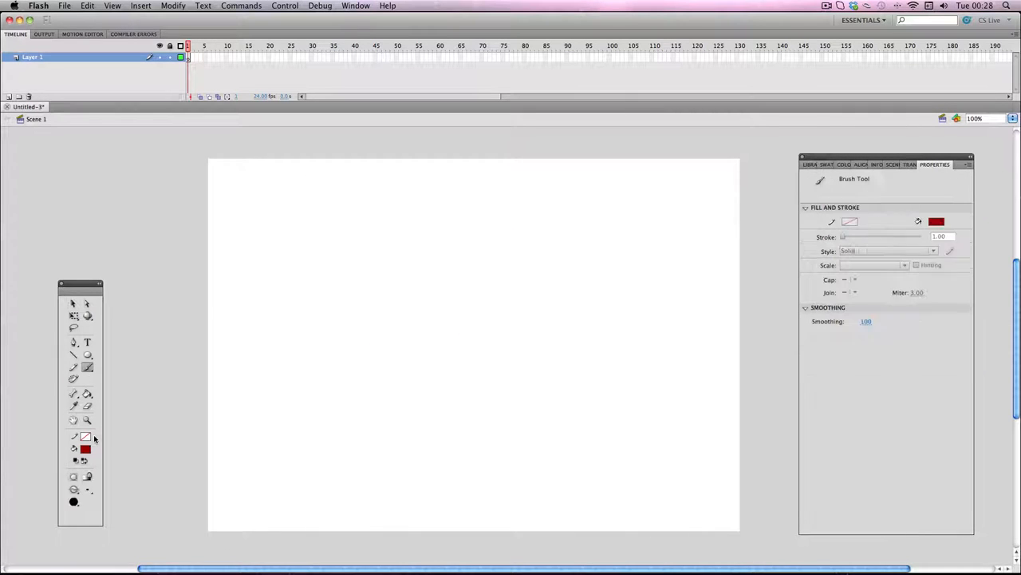
left_click(488, 438)
type("50")
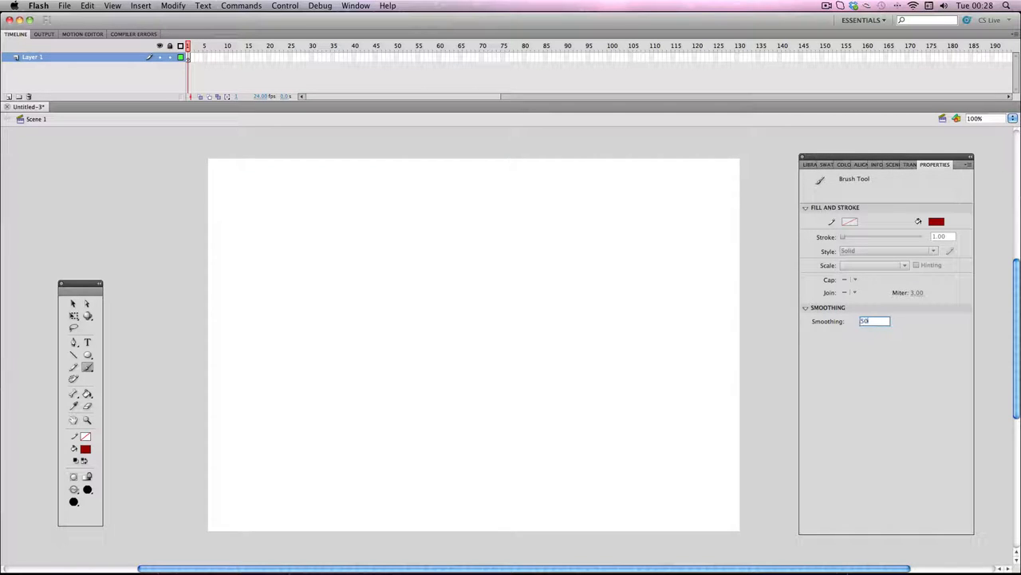
left_click(310, 294)
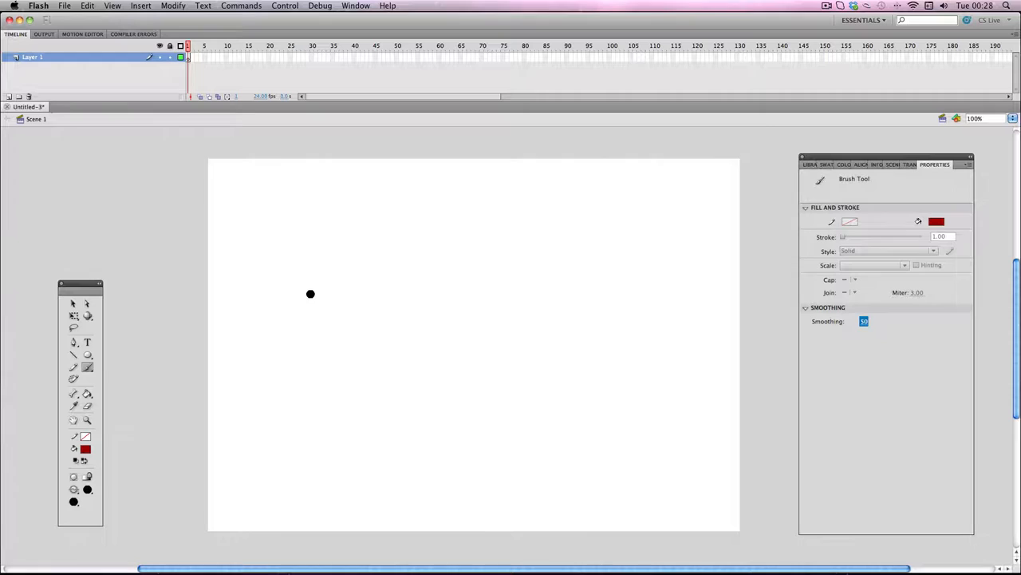
left_click_drag(309, 294, 391, 247)
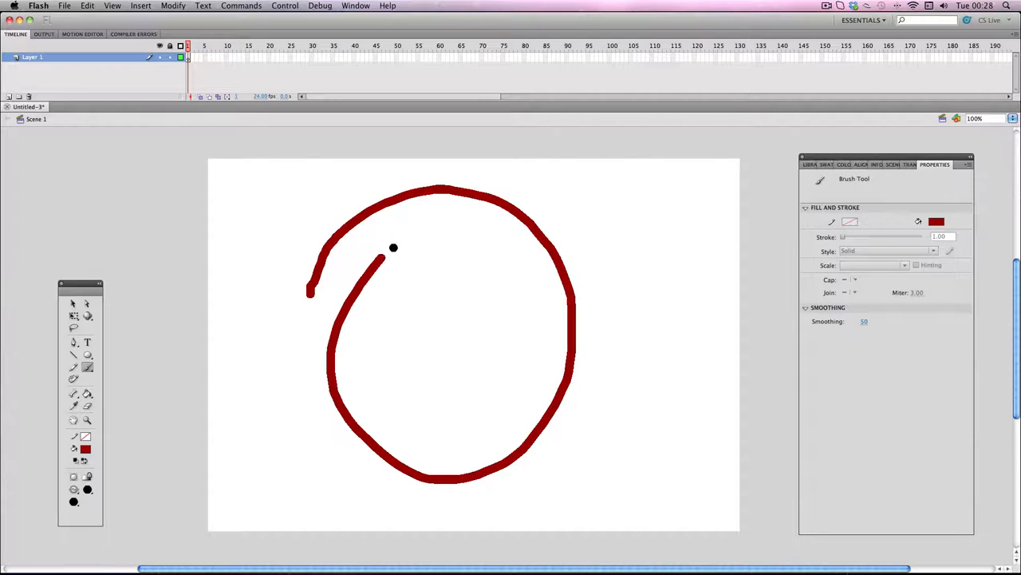
left_click_drag(391, 247, 446, 321)
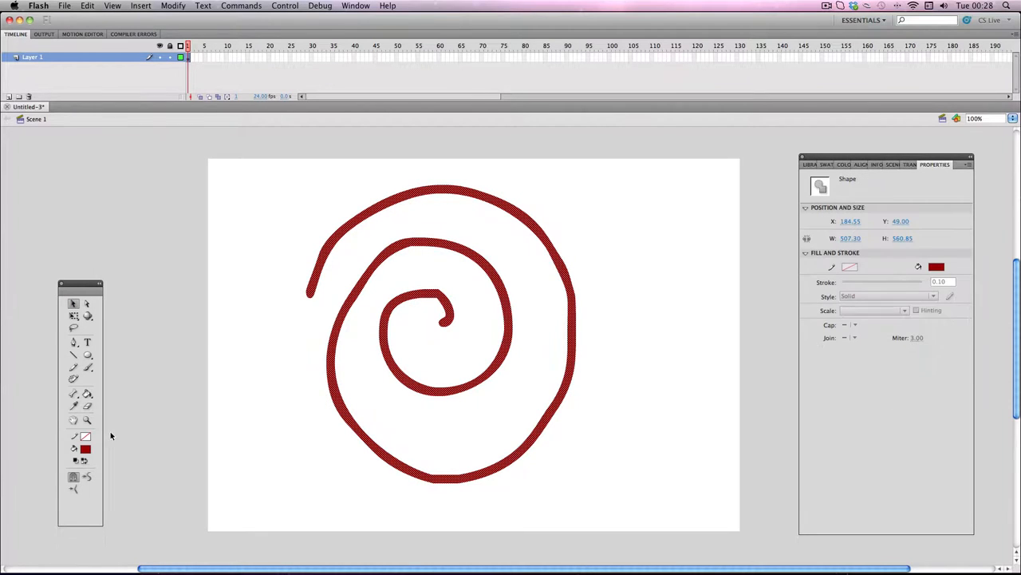
mouse_move(86, 477)
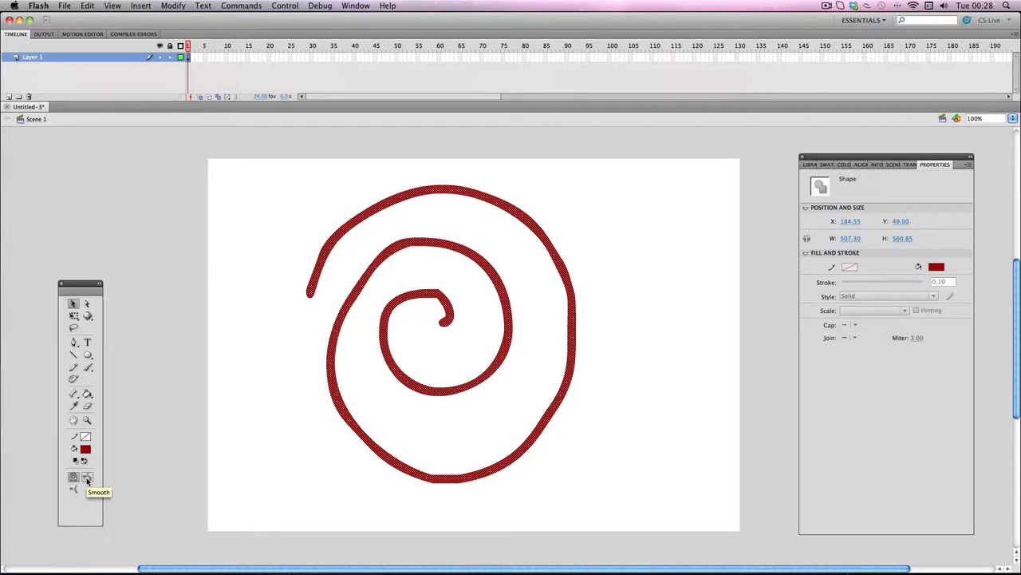
- Apply the Smooth button to the selected spiral so its curves flow evenly
left_click(86, 476)
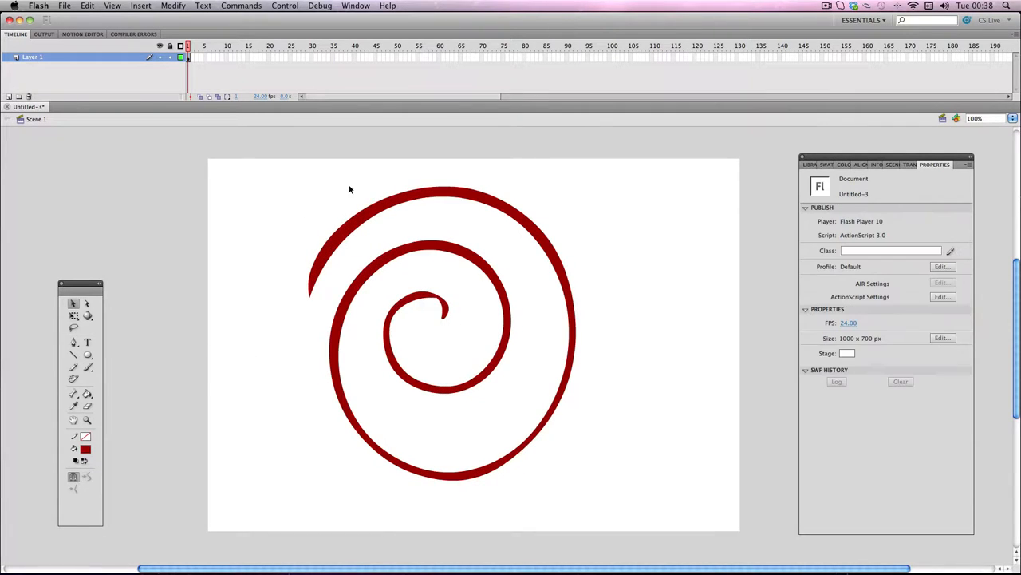
mouse_move(322, 411)
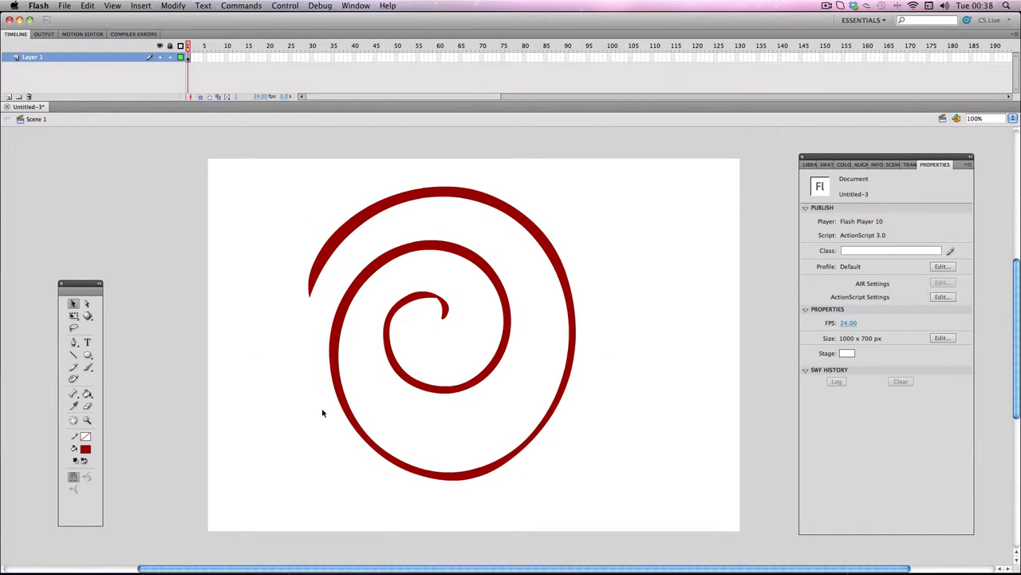
mouse_move(284, 382)
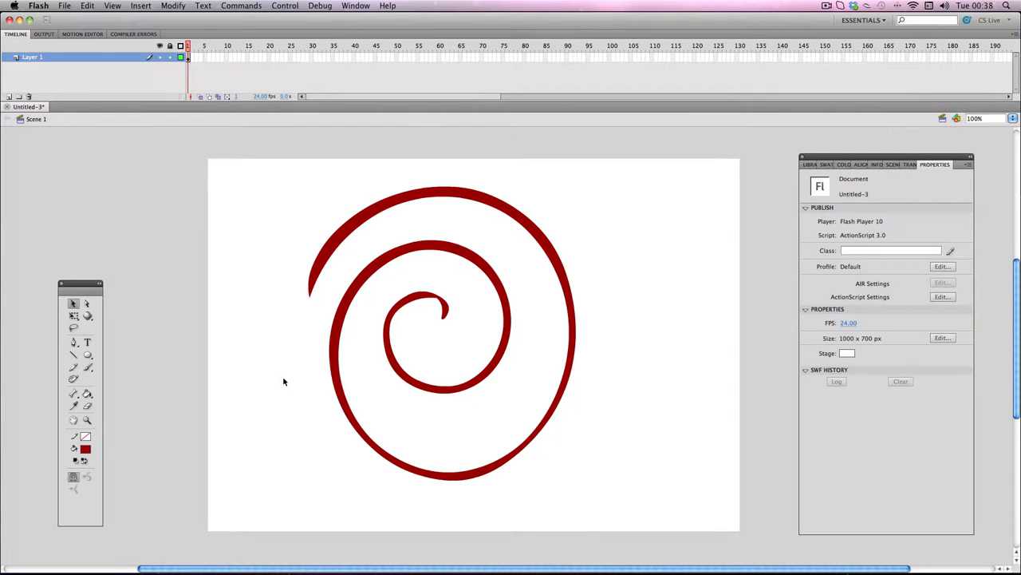
mouse_move(279, 373)
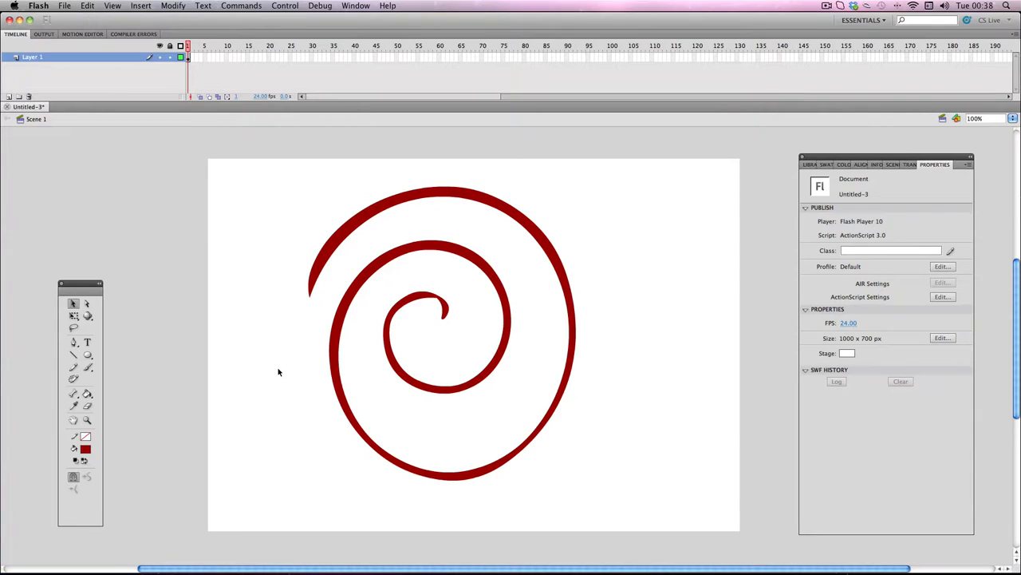
mouse_move(271, 370)
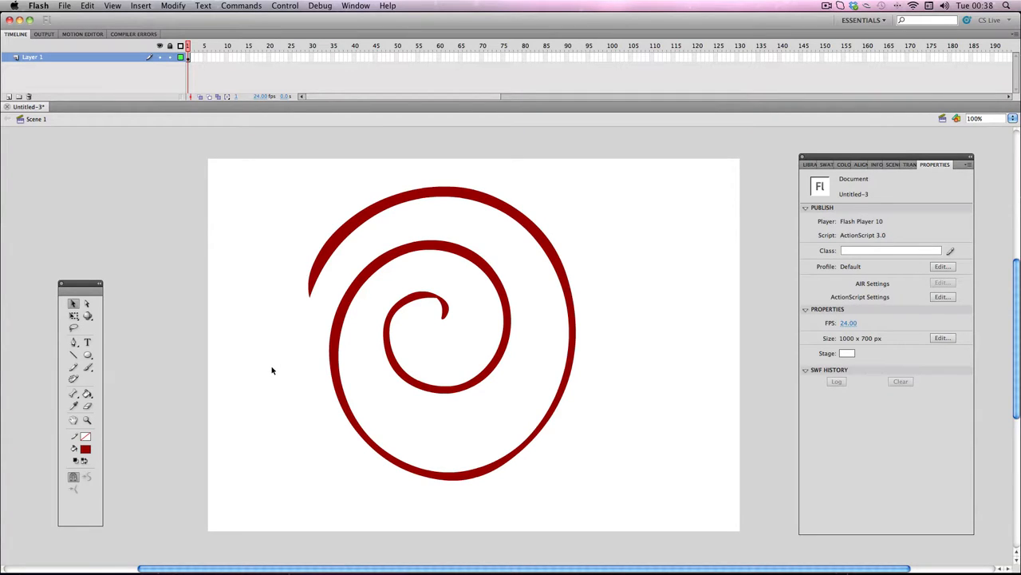